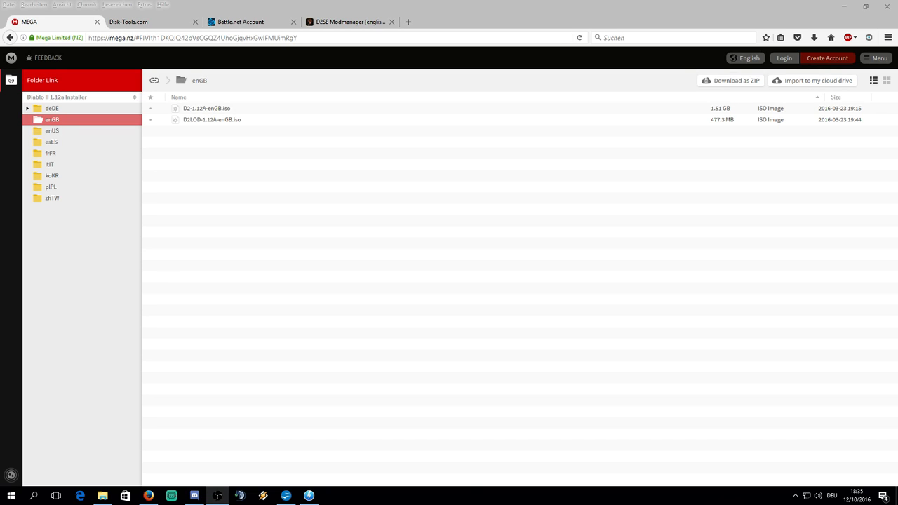
mouse_move(269, 163)
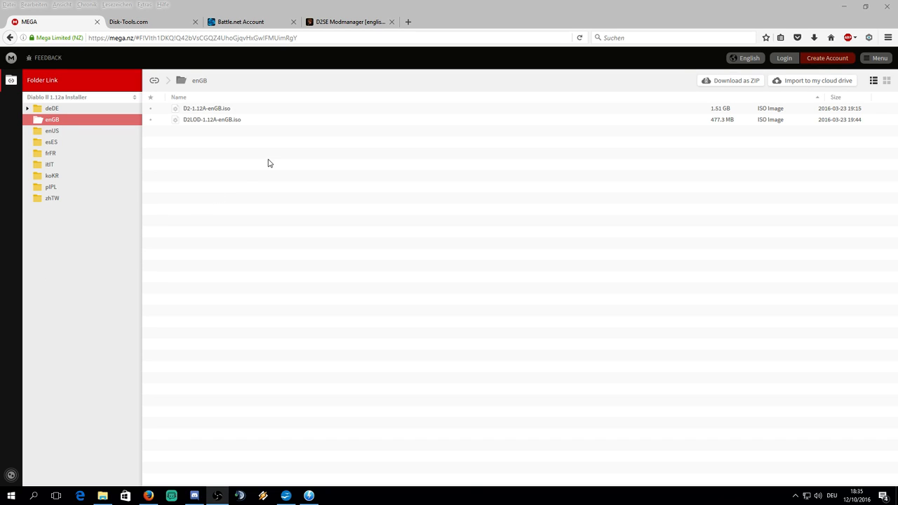
Check the DAEMON Tools Lite version title on its download page
left_click(127, 21)
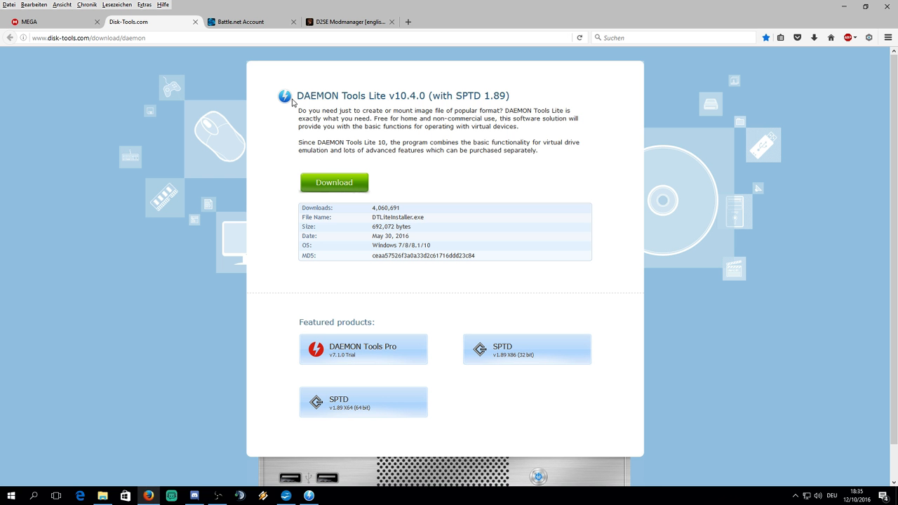
left_click_drag(297, 96, 428, 96)
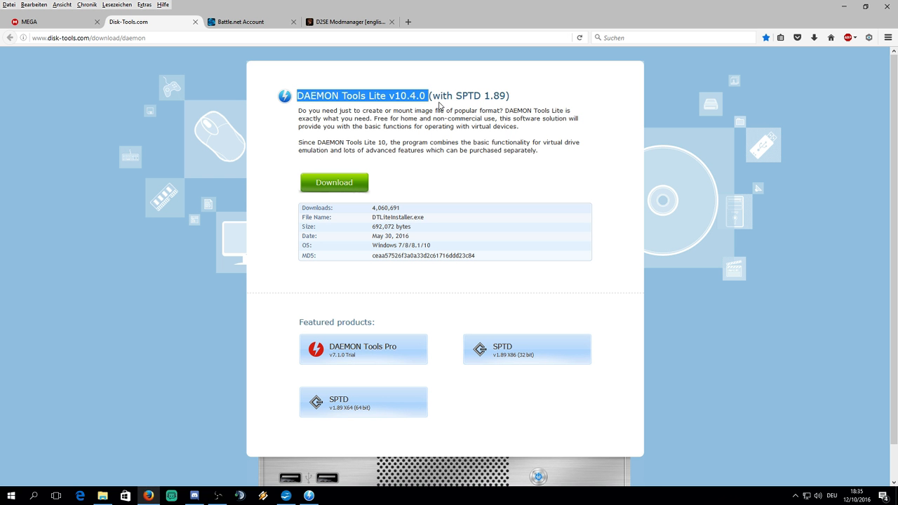
left_click(473, 223)
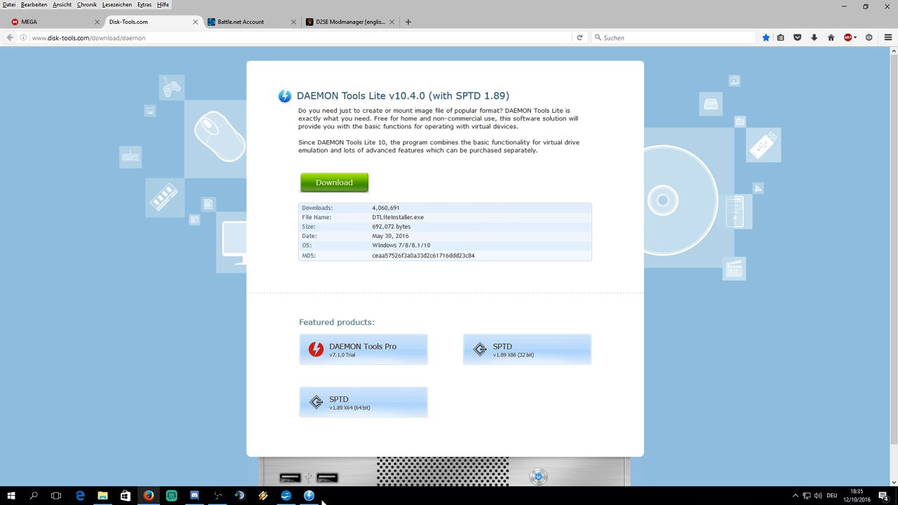
Launch DAEMON Tools Lite, hide its window, and return to the MEGA enGB folder
left_click(309, 497)
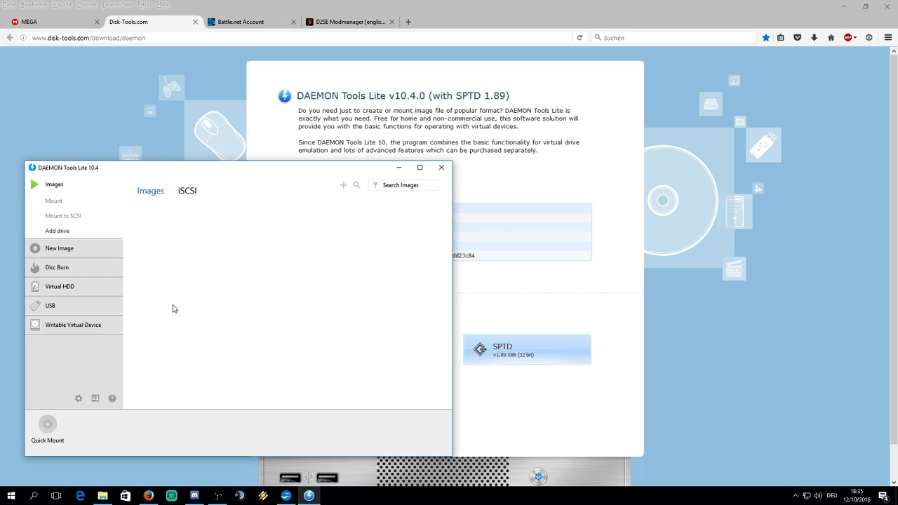
mouse_move(217, 176)
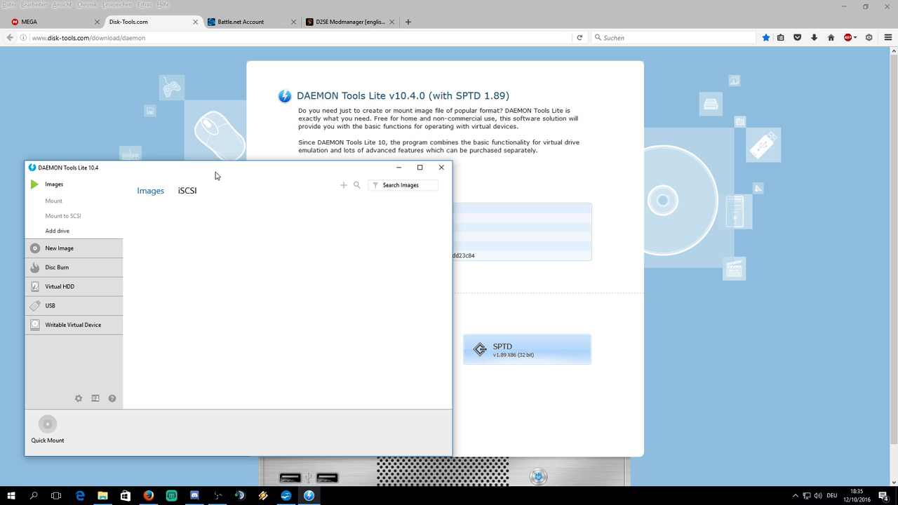
mouse_move(396, 181)
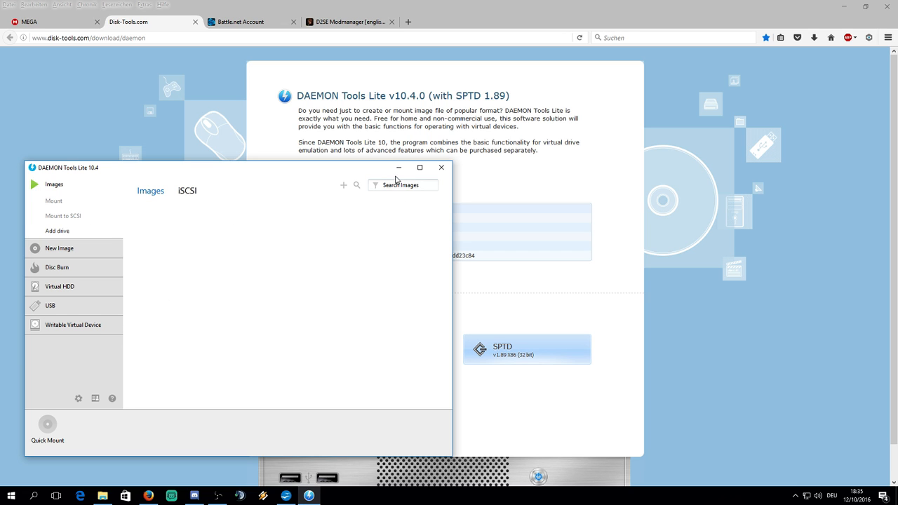
left_click(442, 167)
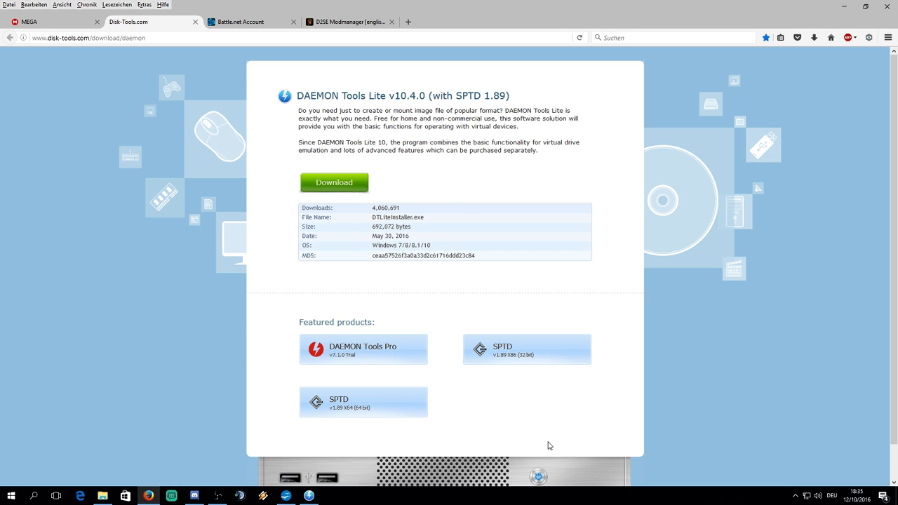
left_click(52, 21)
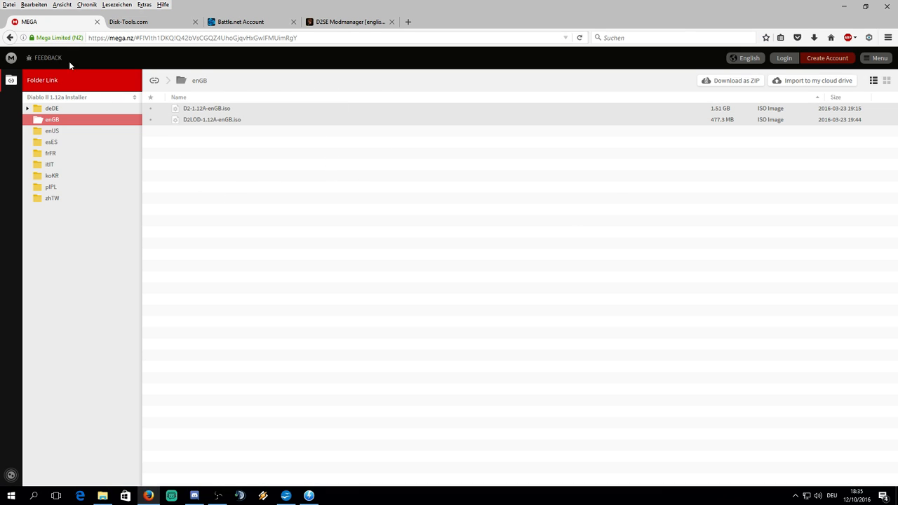
mouse_move(12, 91)
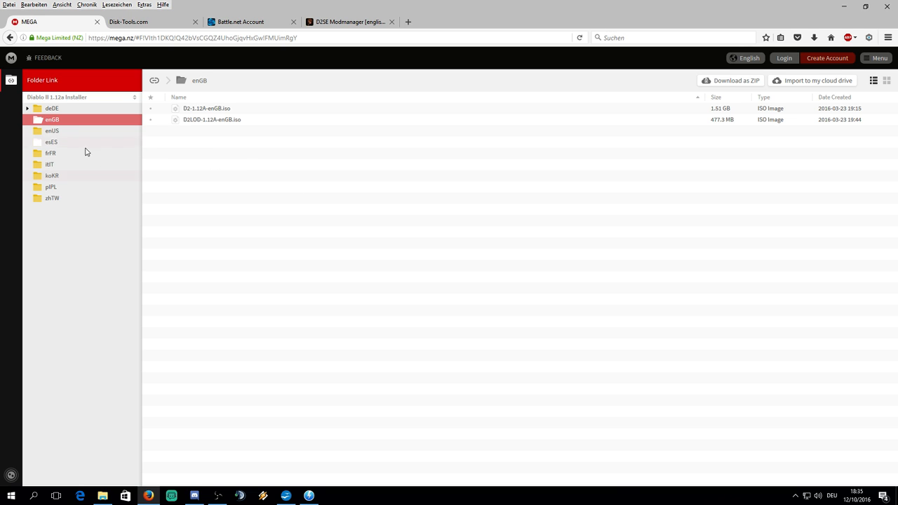
mouse_move(311, 163)
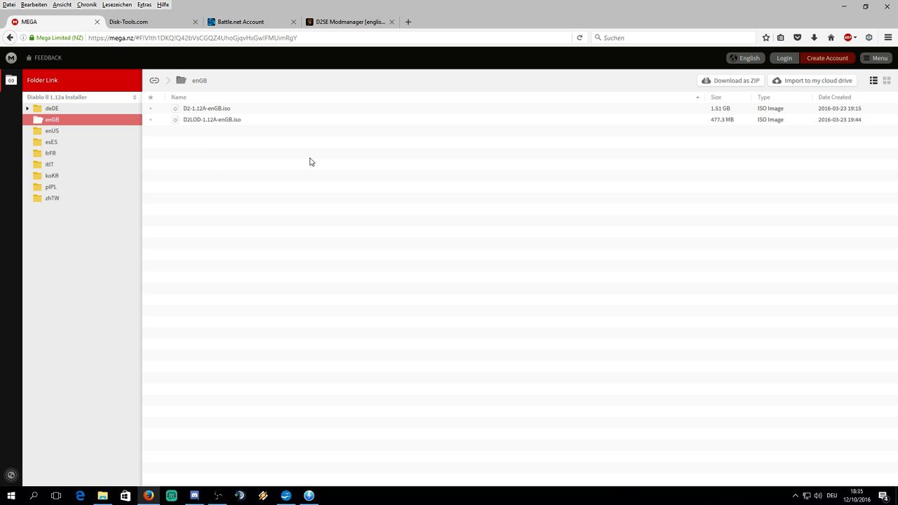
mouse_move(702, 101)
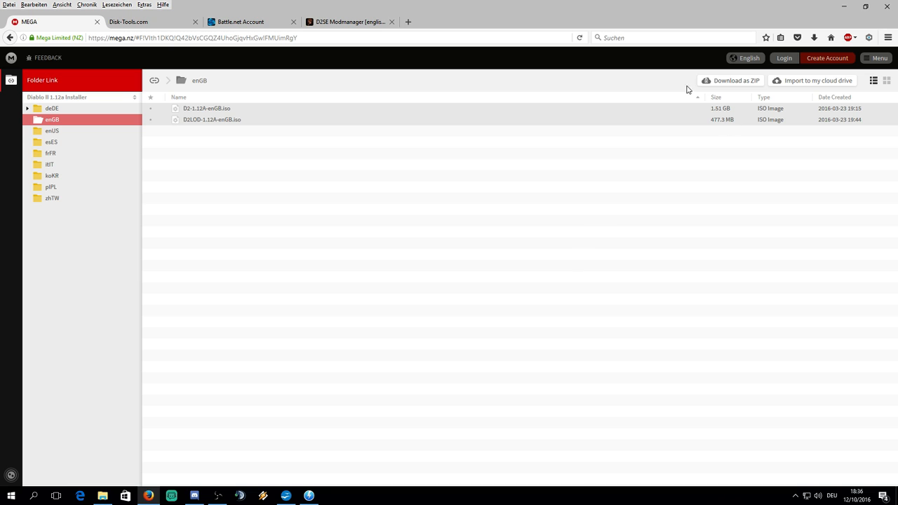
mouse_move(730, 80)
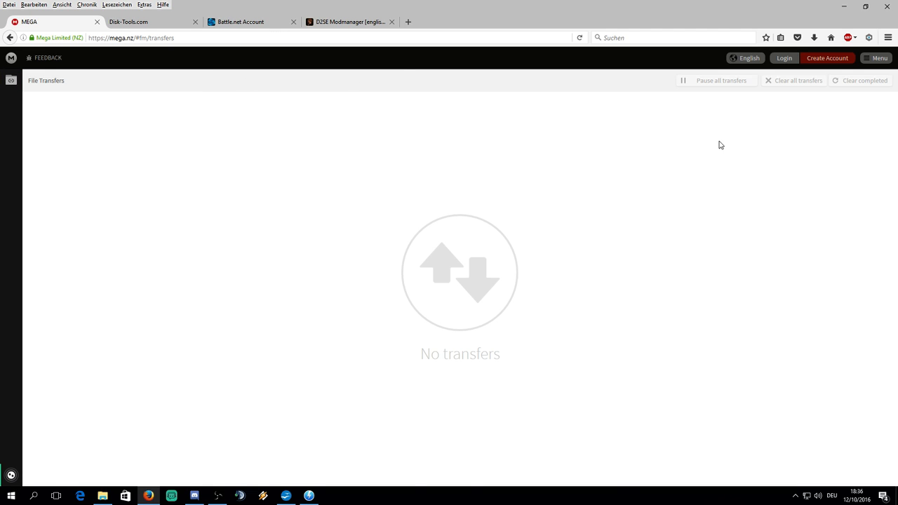
mouse_move(705, 113)
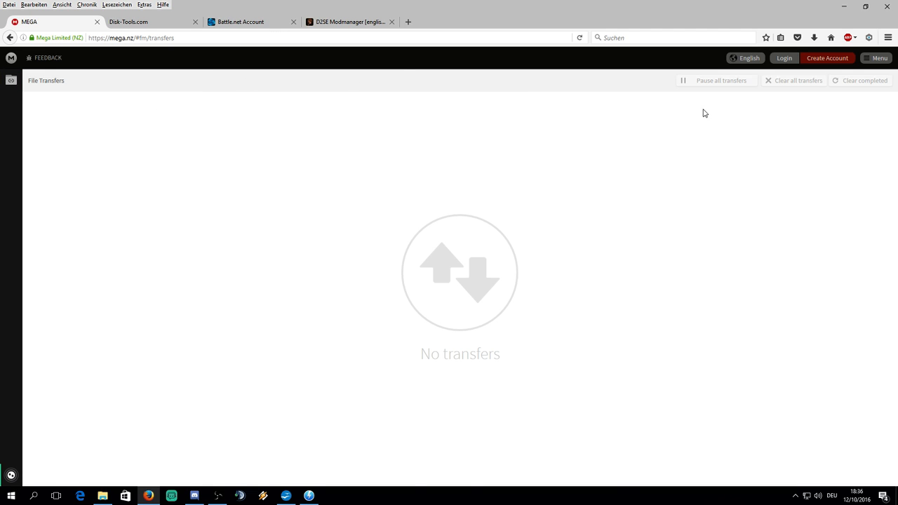
mouse_move(763, 101)
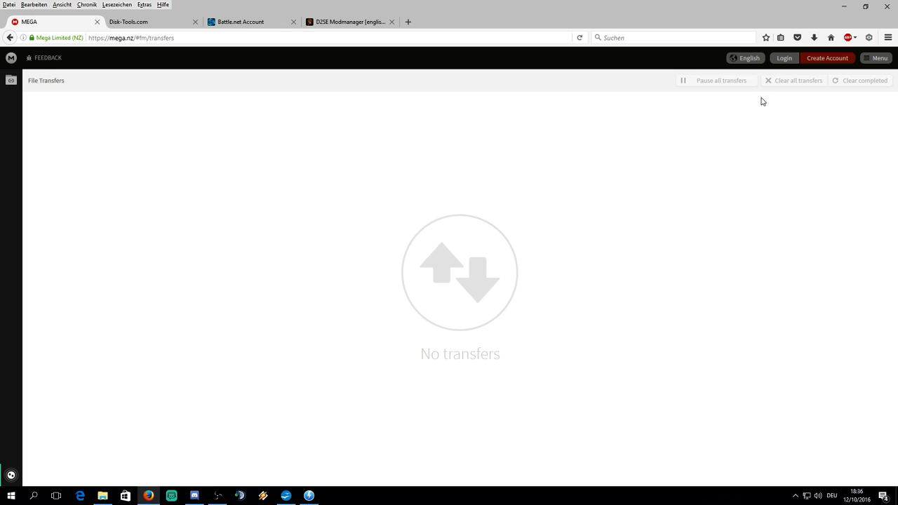
mouse_move(615, 103)
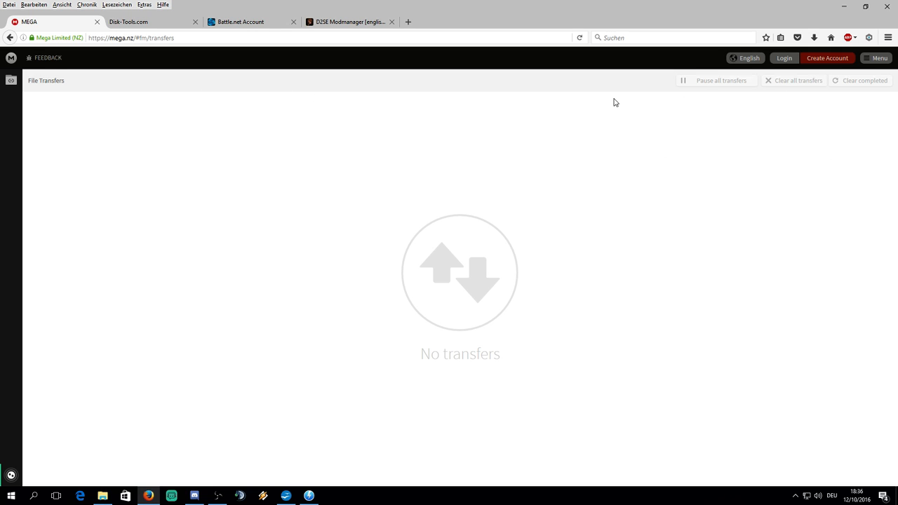
mouse_move(311, 103)
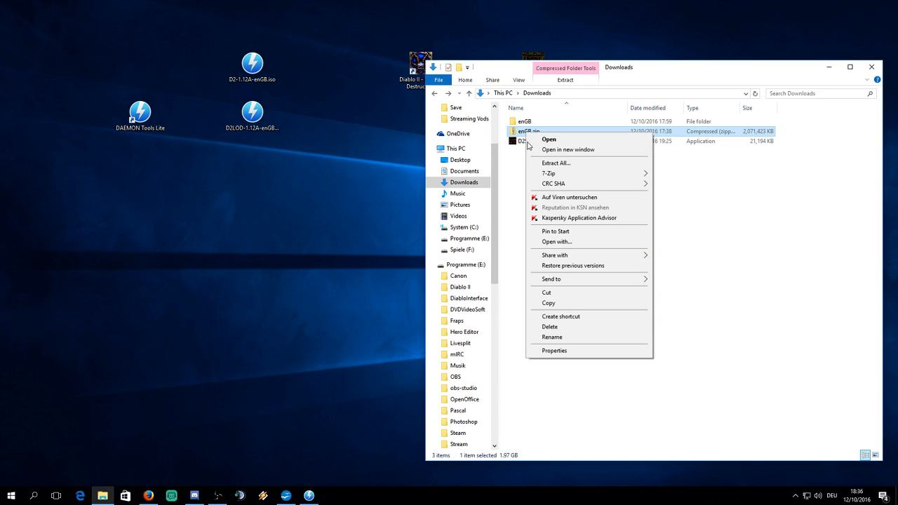
mouse_move(235, 19)
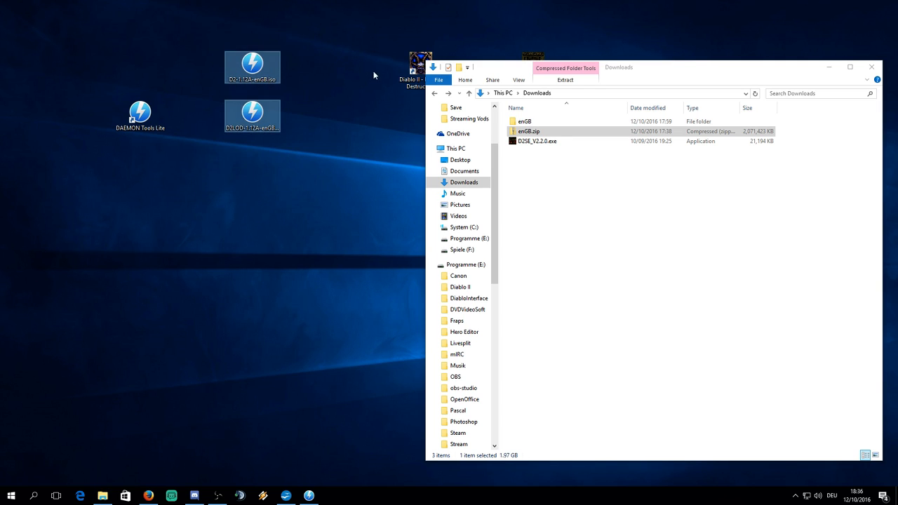
Drag across the Downloads folder holding enGB.zip, enGB and D2SE_V2.2.0.exe
left_click_drag(374, 75, 224, 197)
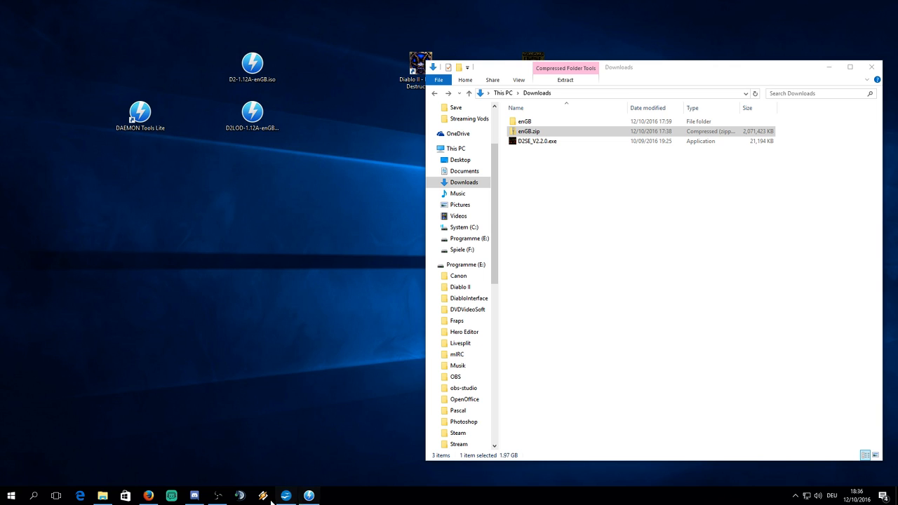
mouse_move(309, 496)
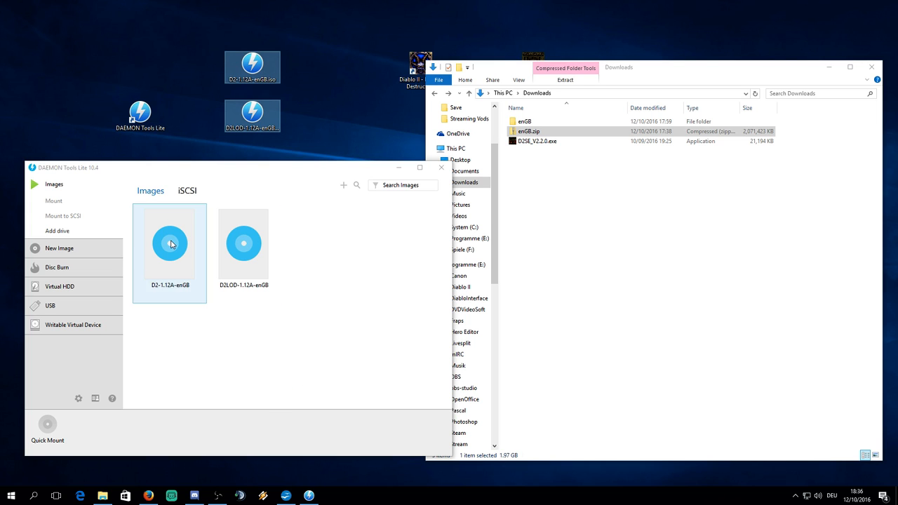
Mount D2-1.12A-enGB as drive G and add the Lord of Destruction image to the list
double_click(169, 243)
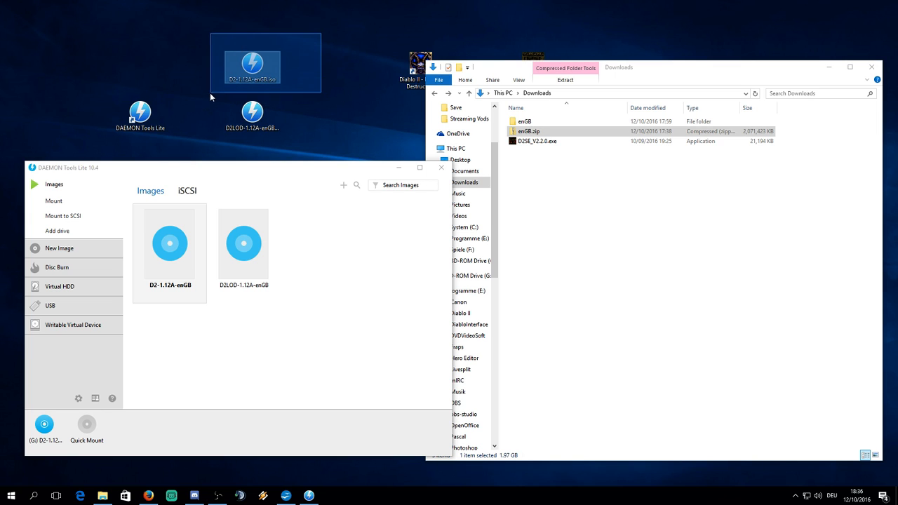
left_click(264, 88)
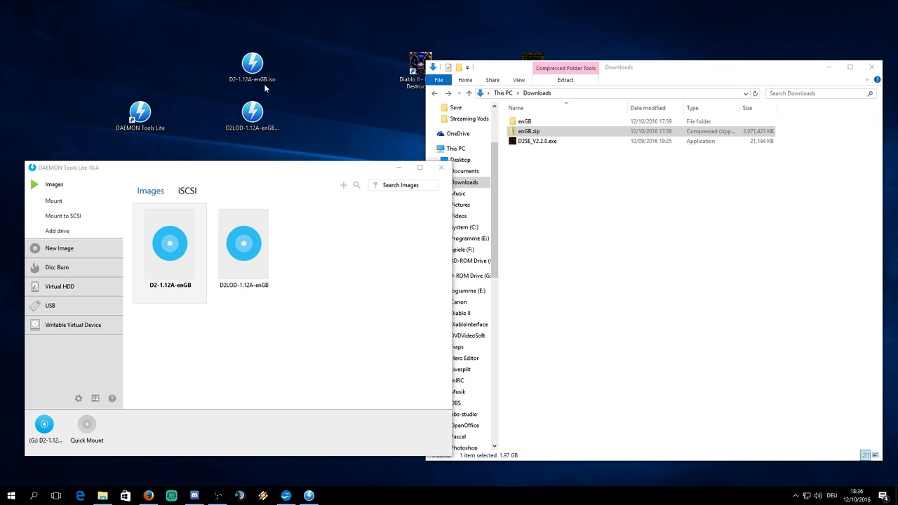
mouse_move(210, 67)
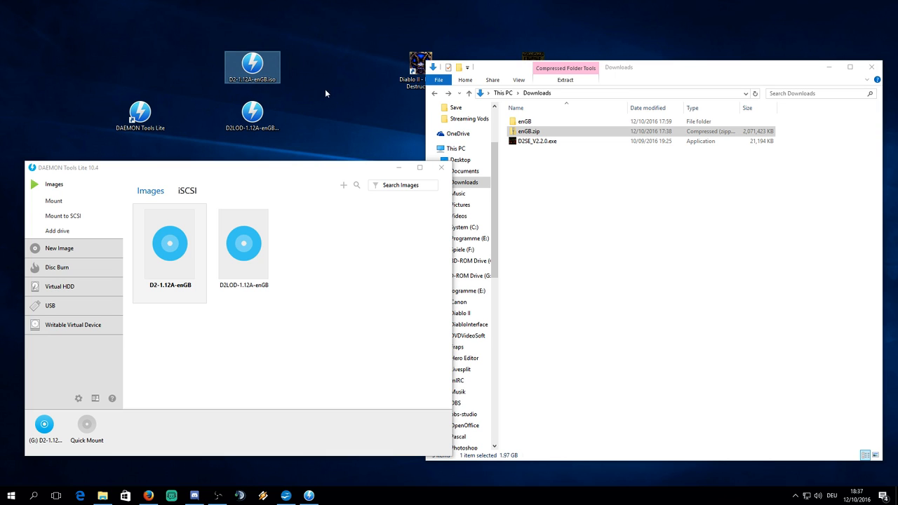
mouse_move(349, 102)
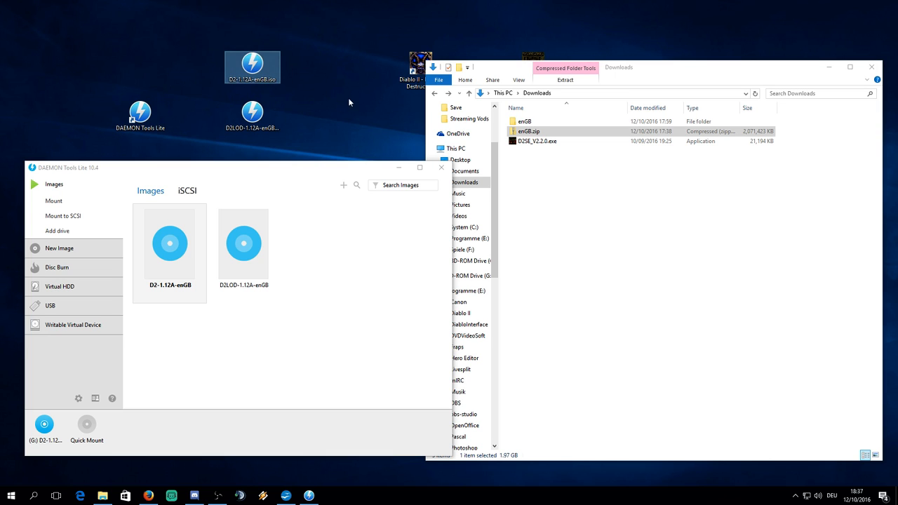
left_click(252, 116)
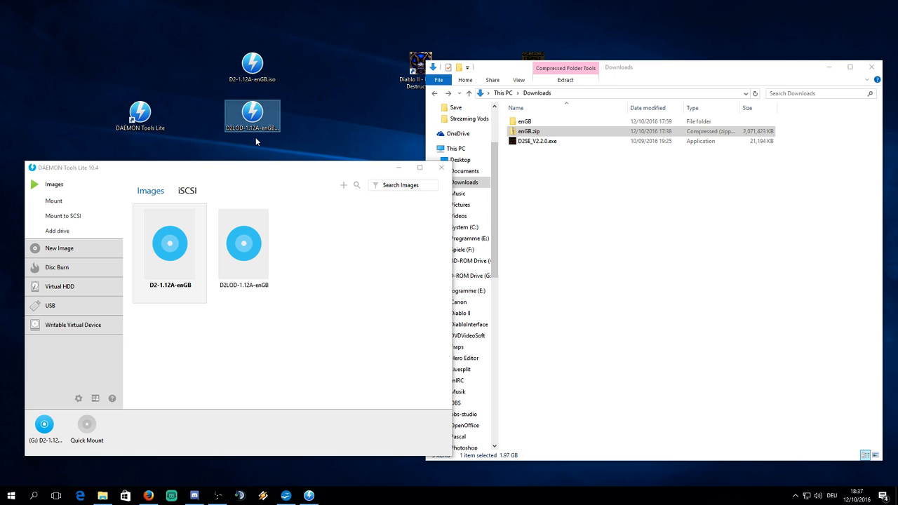
mouse_move(178, 260)
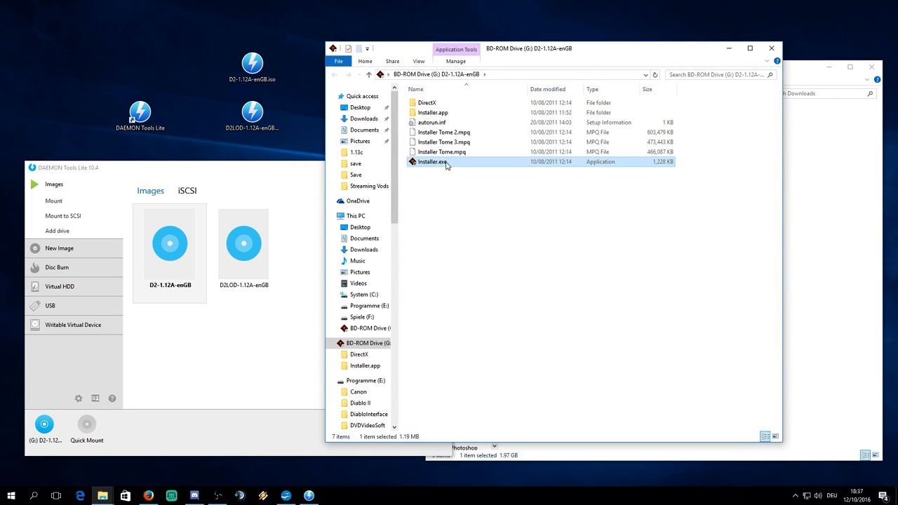
mouse_move(452, 183)
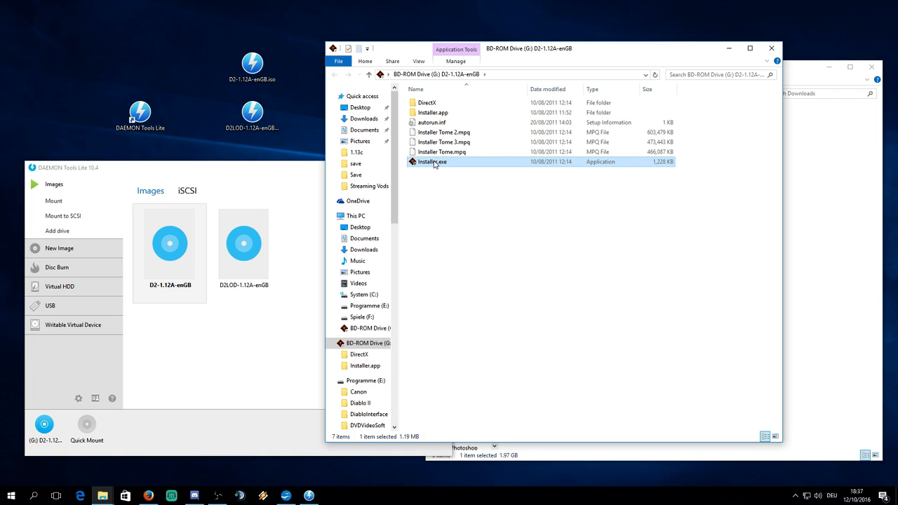
Run Installer.exe from the mounted D2-1.12A-enGB drive G
double_click(433, 161)
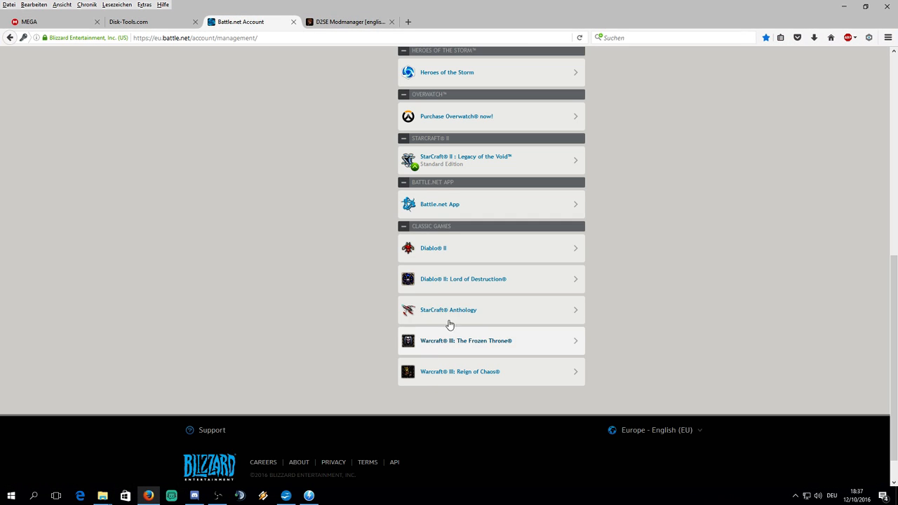
mouse_move(349, 235)
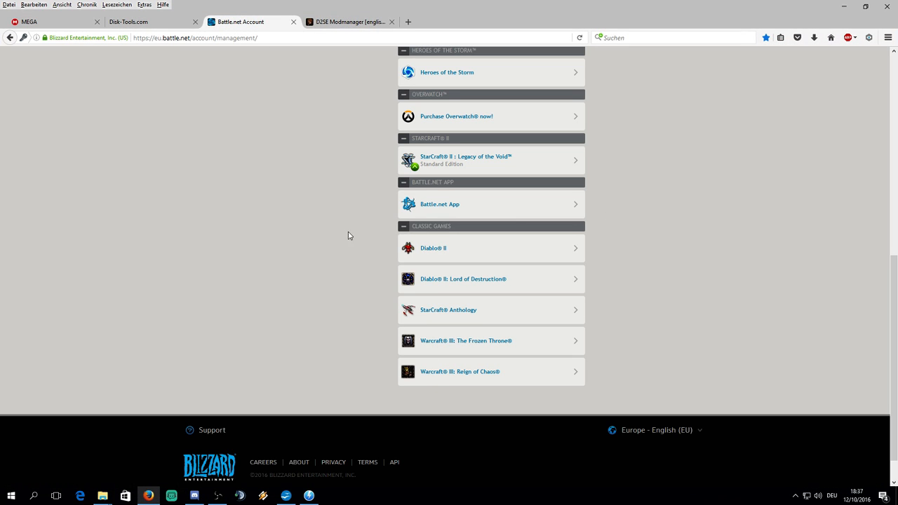
mouse_move(332, 472)
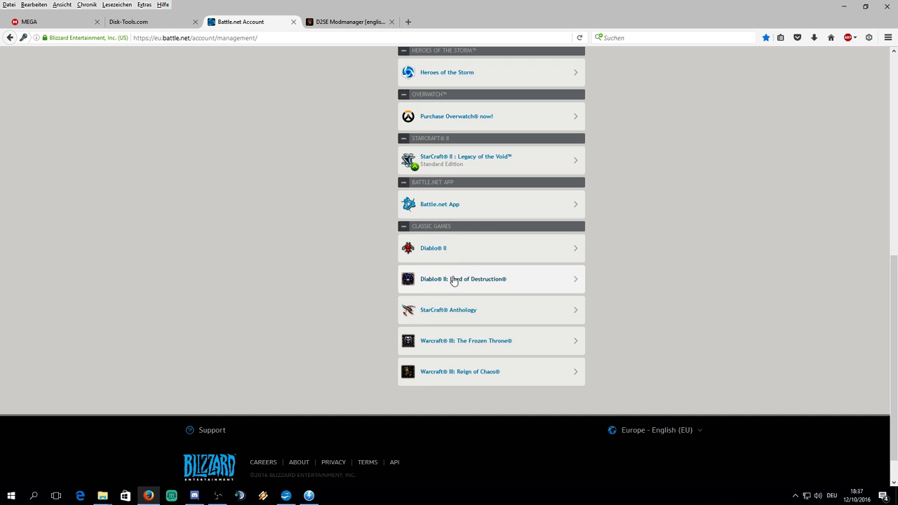
mouse_move(599, 208)
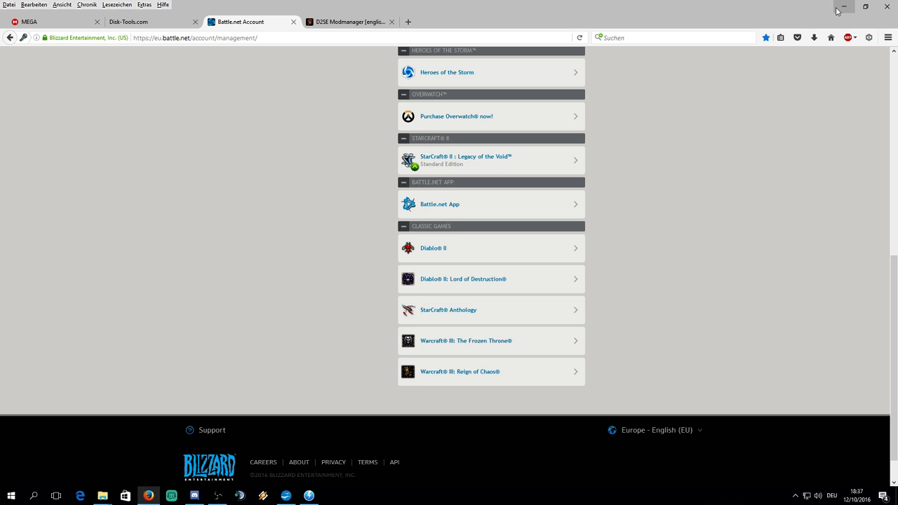
mouse_move(780, 5)
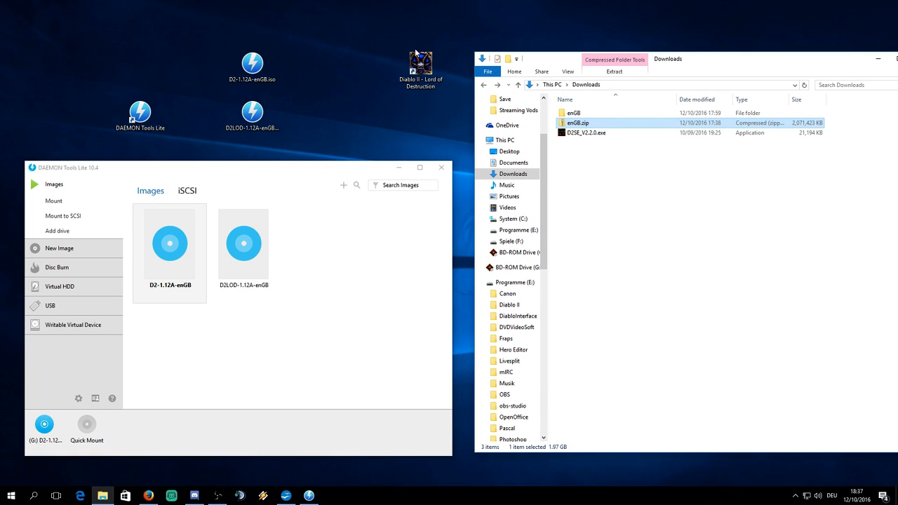
Bring Firefox back to the Battle.net classic games list
left_click(421, 63)
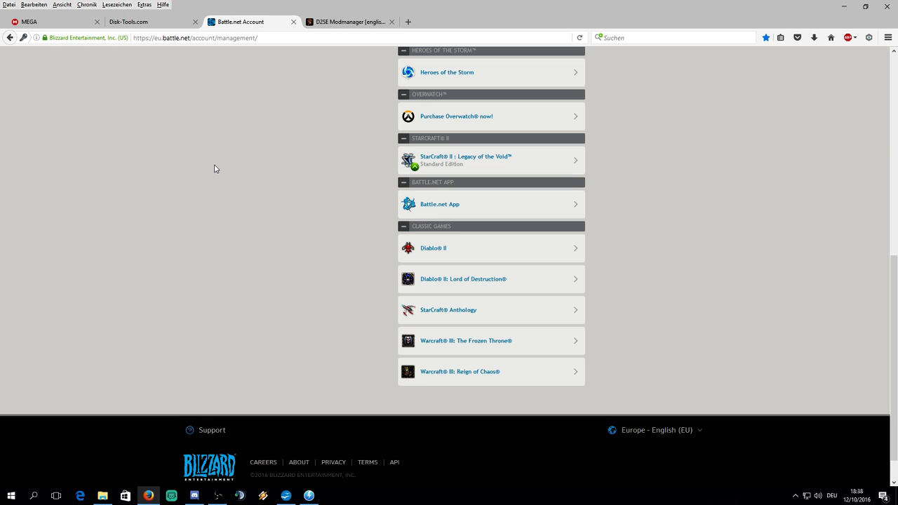
mouse_move(163, 5)
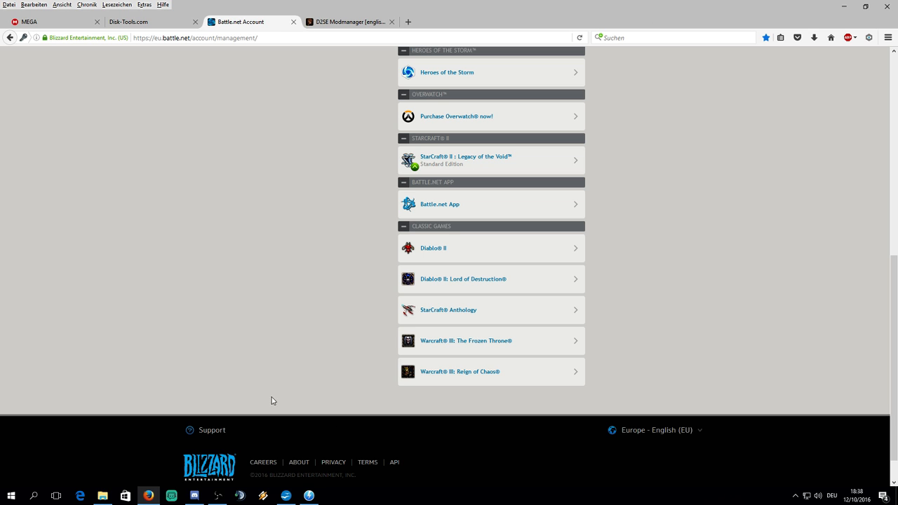
mouse_move(344, 57)
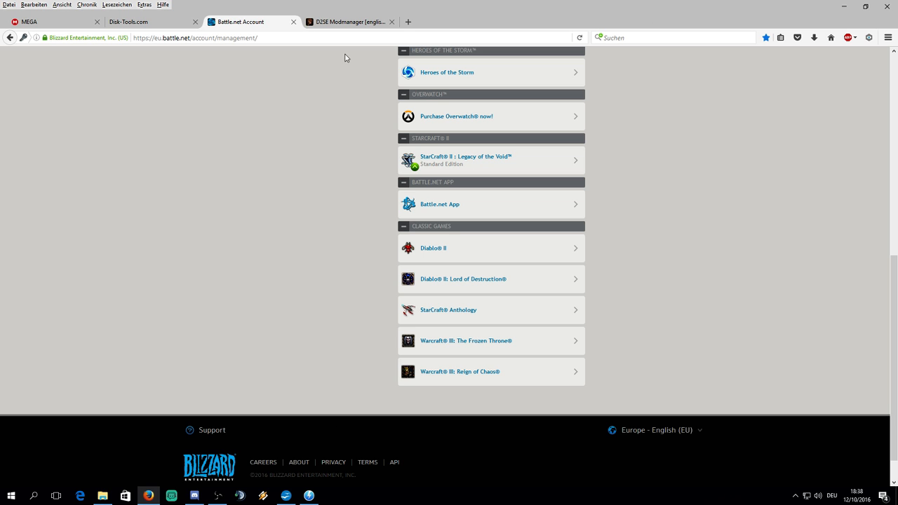
Switch to the D2SE Modmanager [english/german] forum tab with the installation guide
left_click(349, 22)
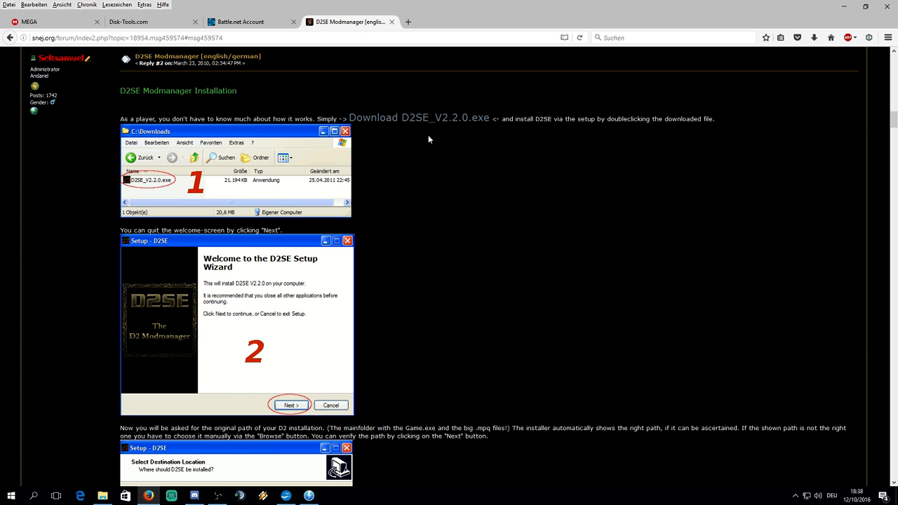
mouse_move(569, 260)
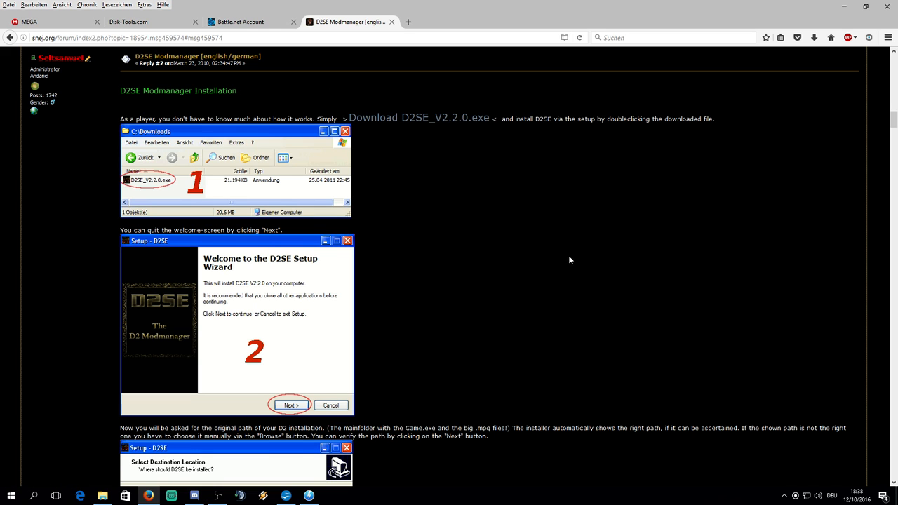
mouse_move(845, 6)
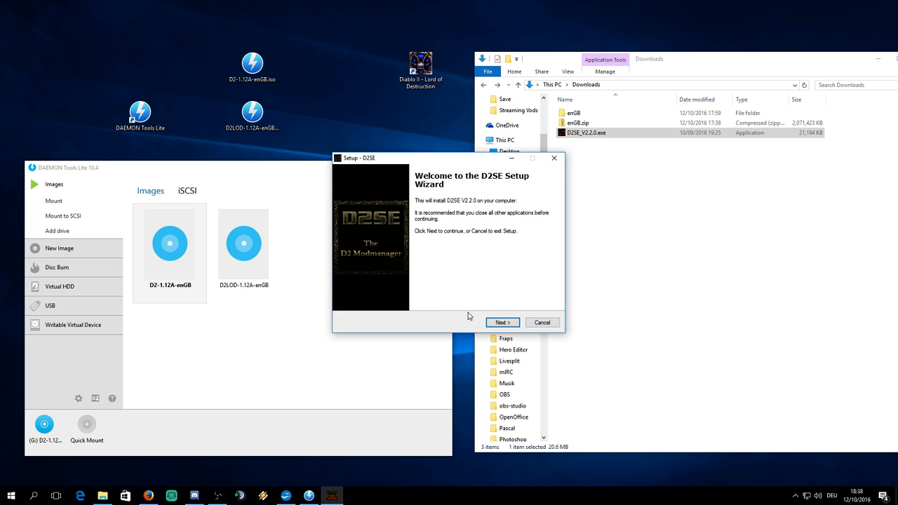
Advance D2SE V2.2.0 setup past the welcome page and accept the default destination folder
left_click(502, 323)
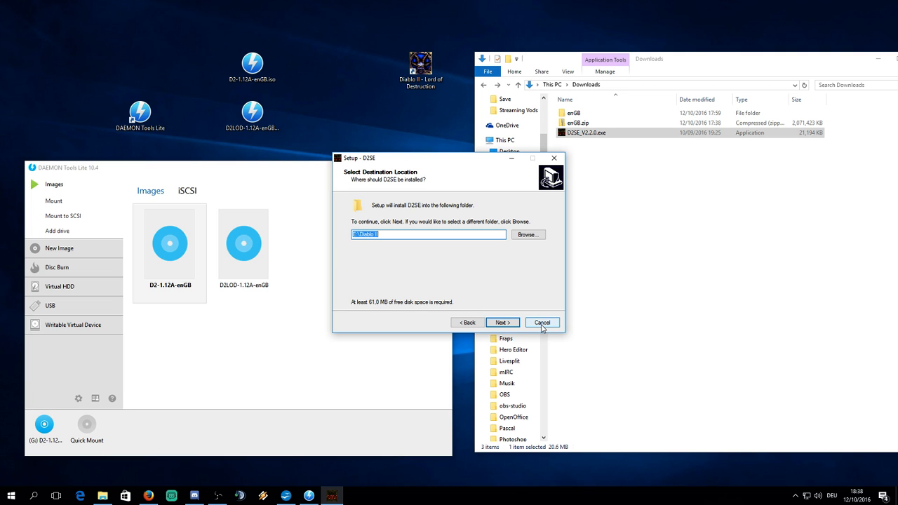
left_click(542, 322)
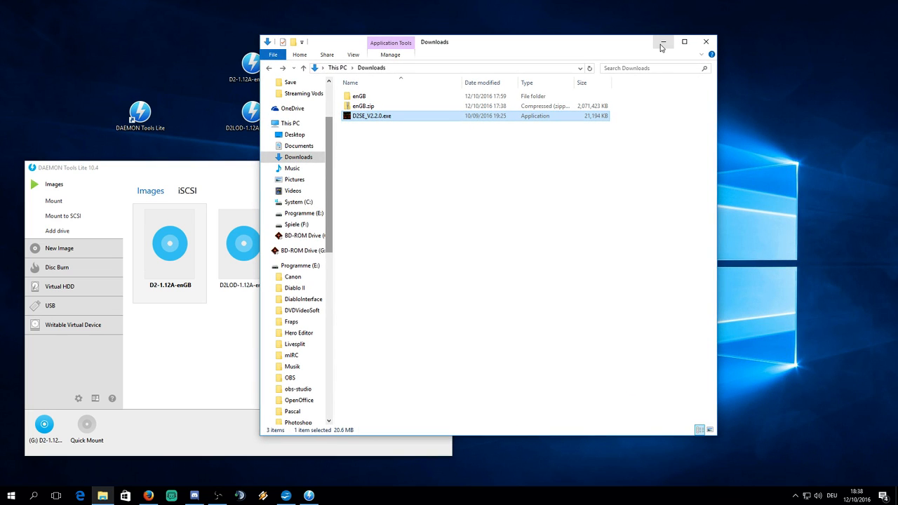
mouse_move(655, 63)
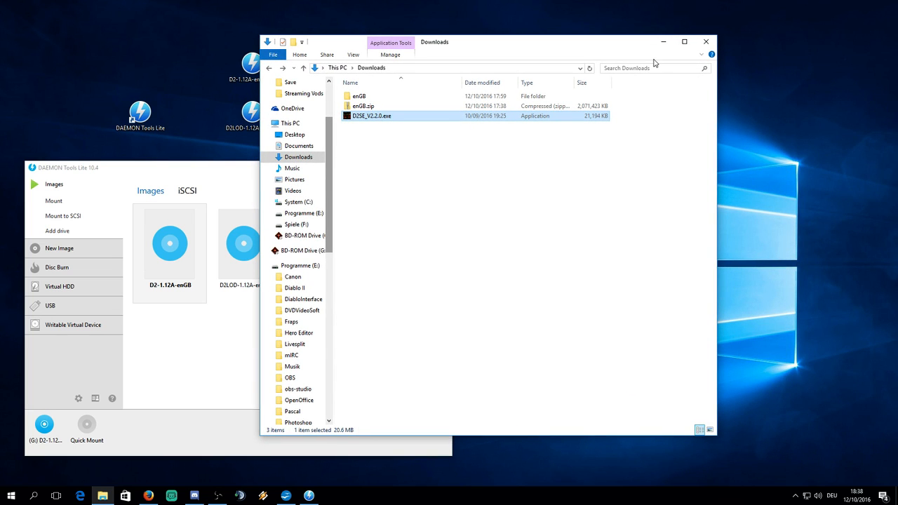
Minimize the Downloads window and move the D2SE shortcut to the desktop's middle right
left_click(706, 41)
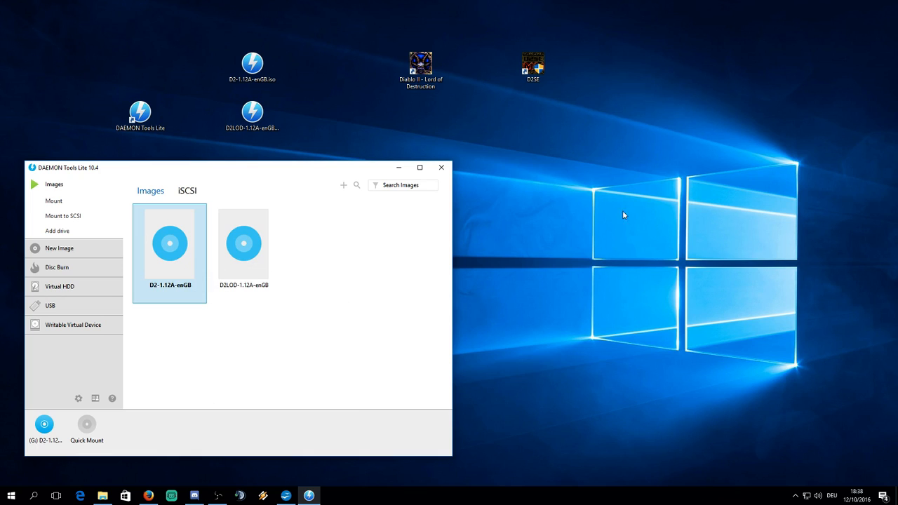
left_click_drag(533, 67, 590, 213)
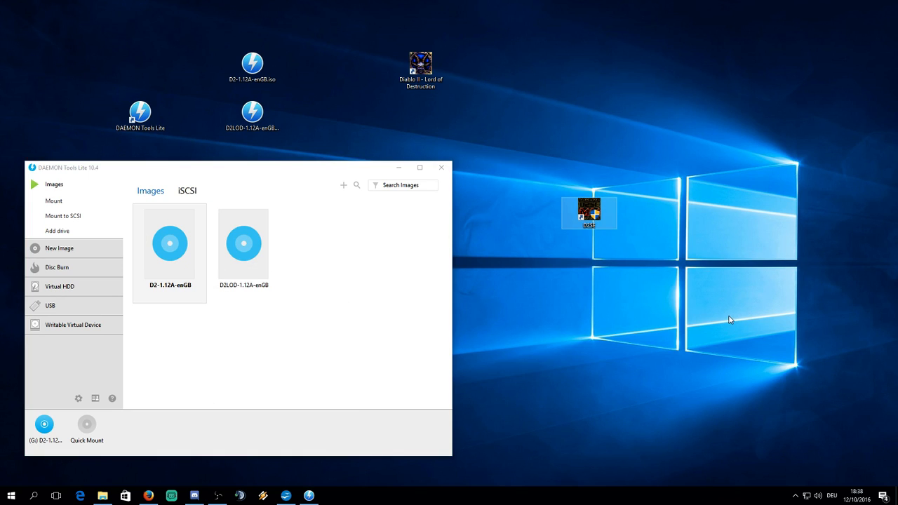
mouse_move(746, 205)
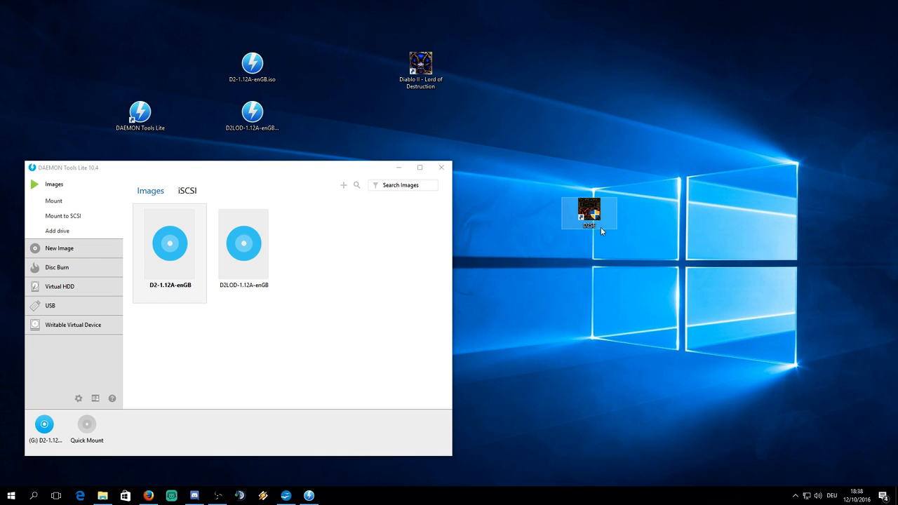
Set the D2SE shortcut to Windows XP (Service Pack 3) compatibility, run as administrator, and apply
right_click(590, 213)
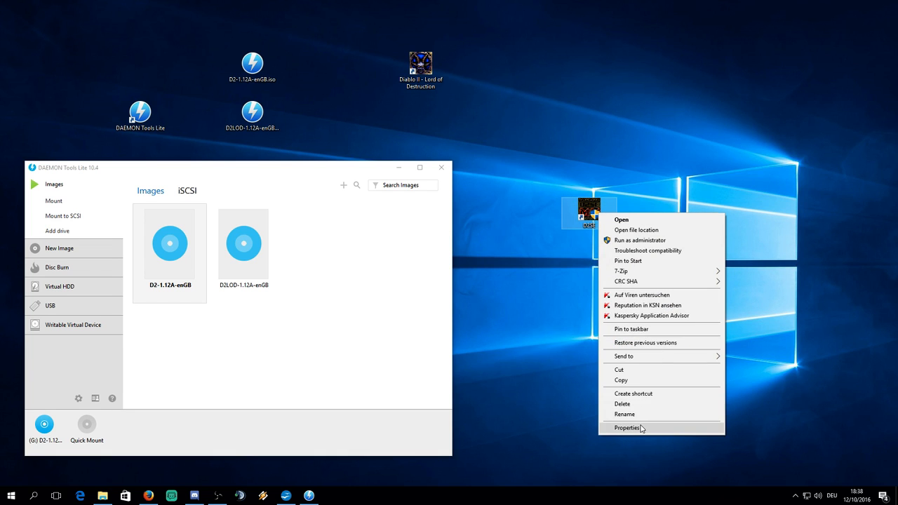
left_click(627, 428)
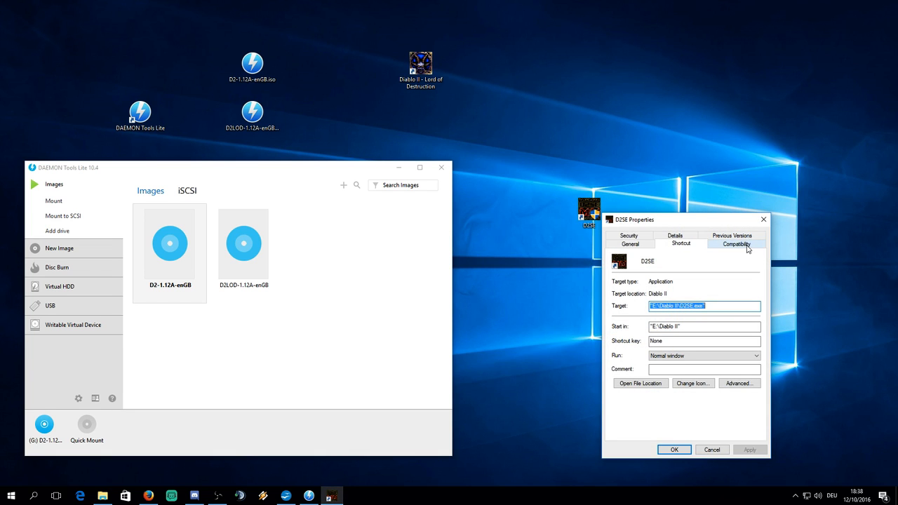
left_click(737, 243)
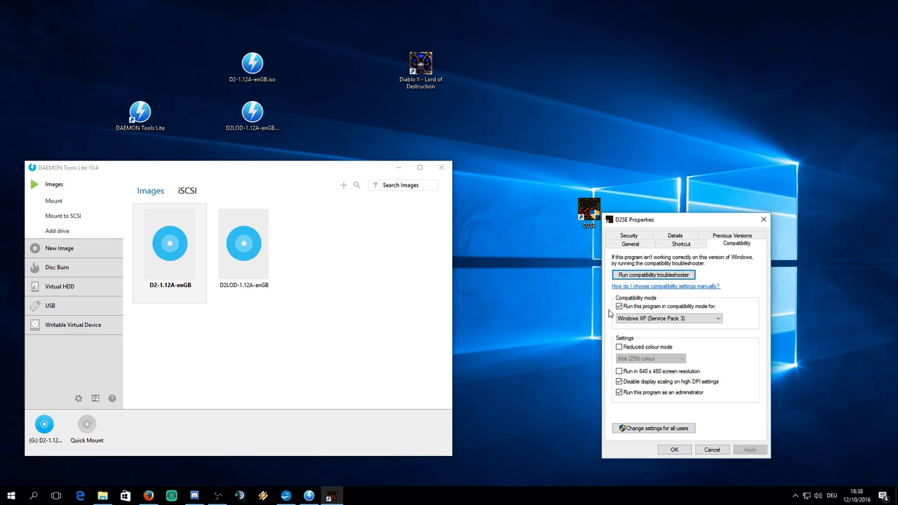
left_click(619, 306)
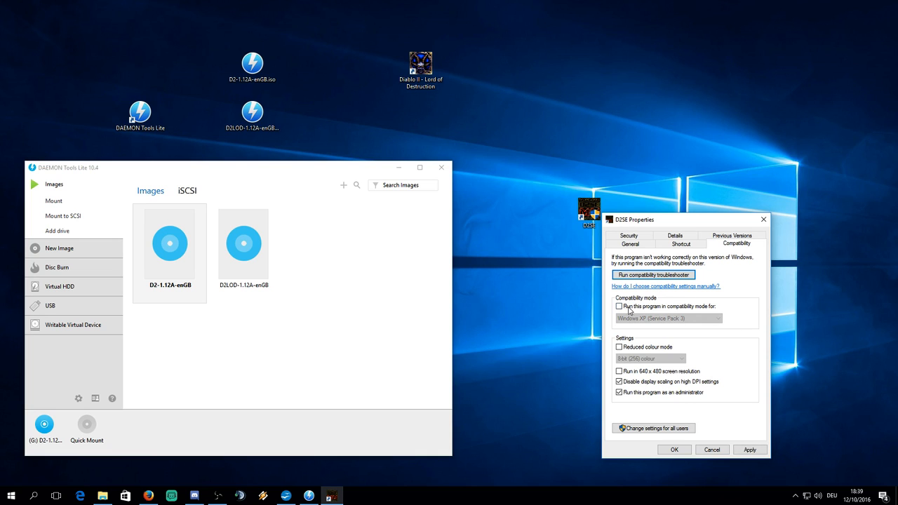
left_click(619, 307)
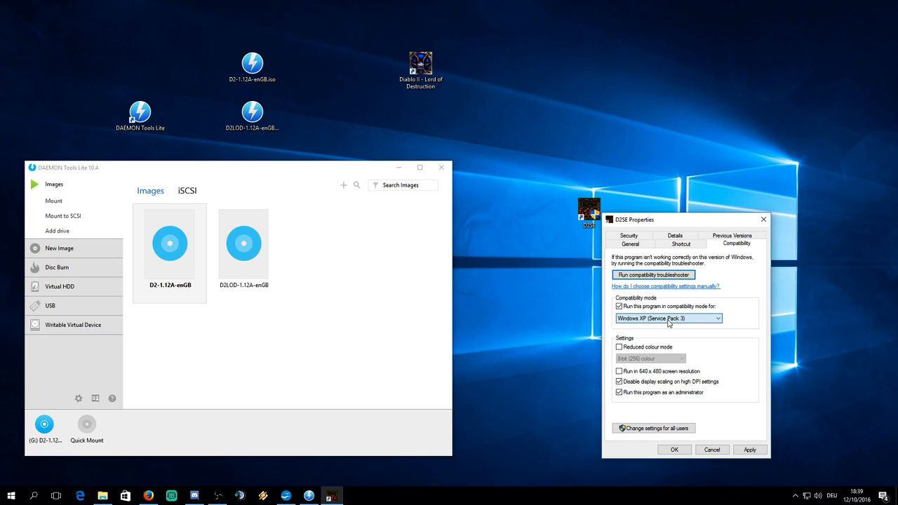
left_click(666, 318)
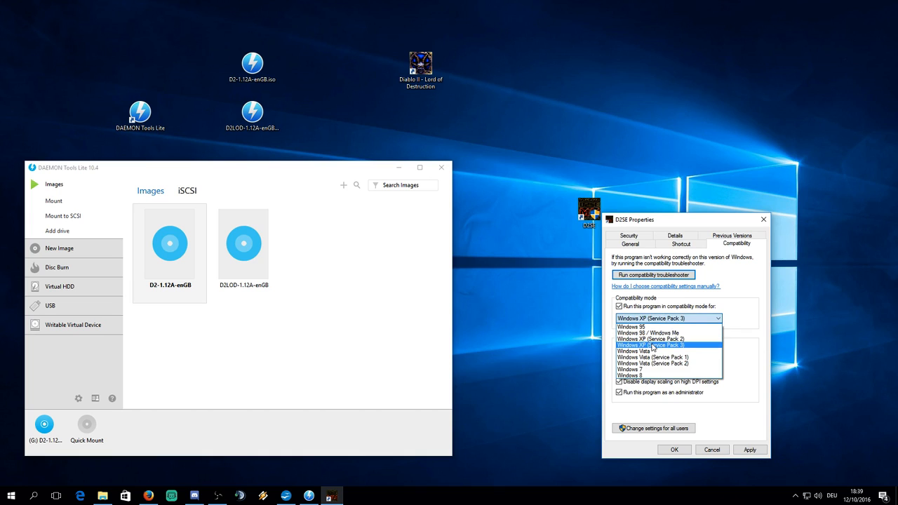
left_click(650, 344)
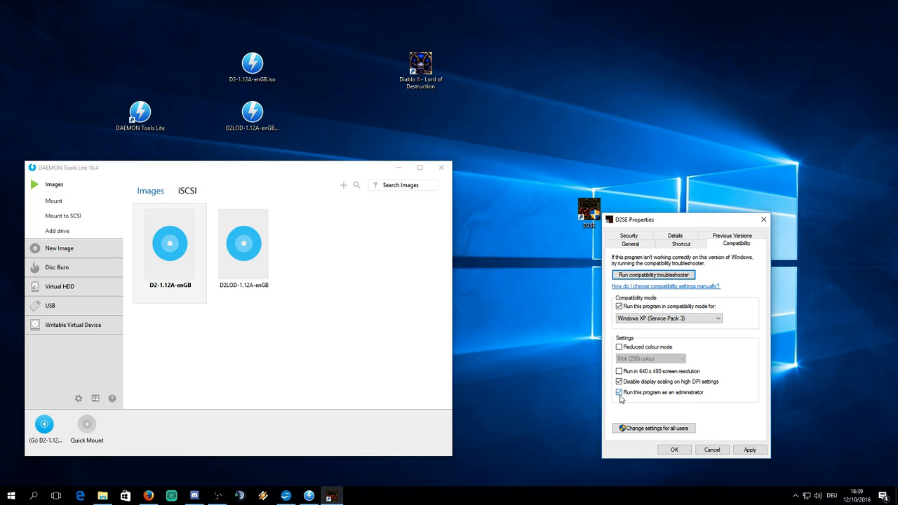
mouse_move(649, 397)
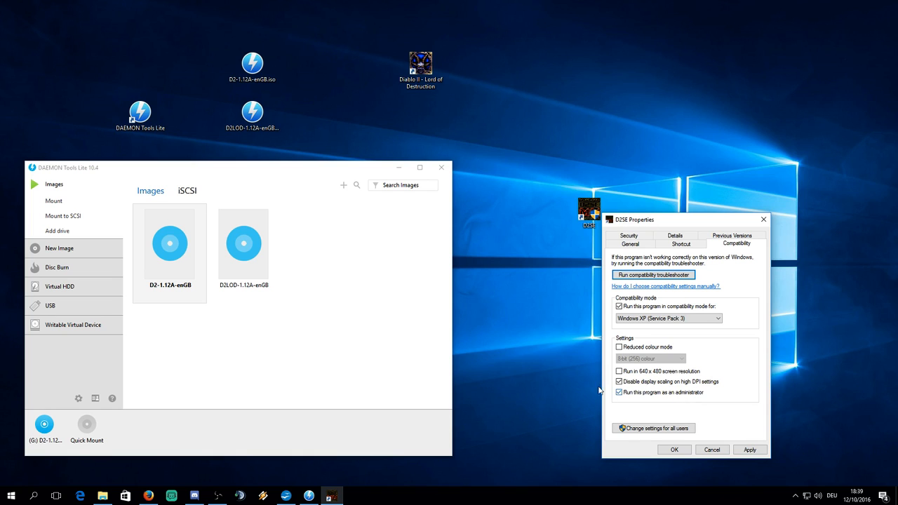
left_click(750, 450)
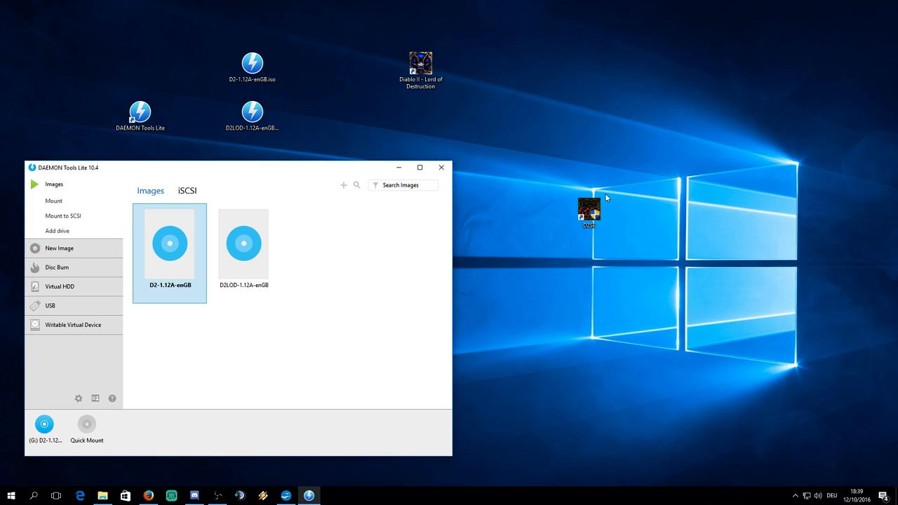
Launch D2SE and select the 1.13c LOD Vanilla core
double_click(588, 210)
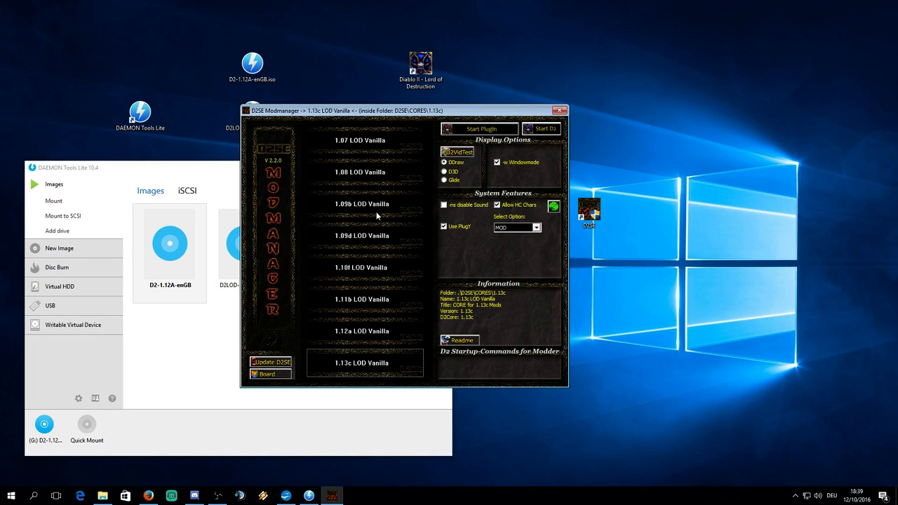
left_click(360, 140)
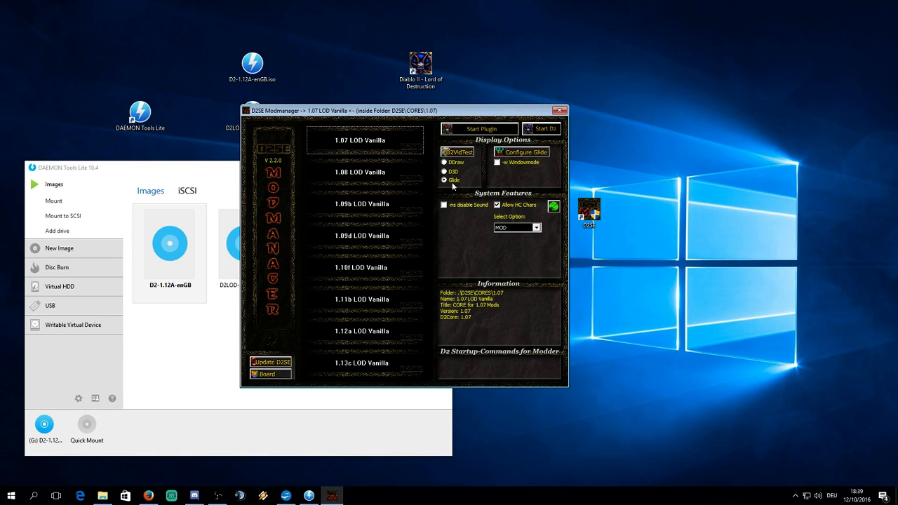
mouse_move(451, 290)
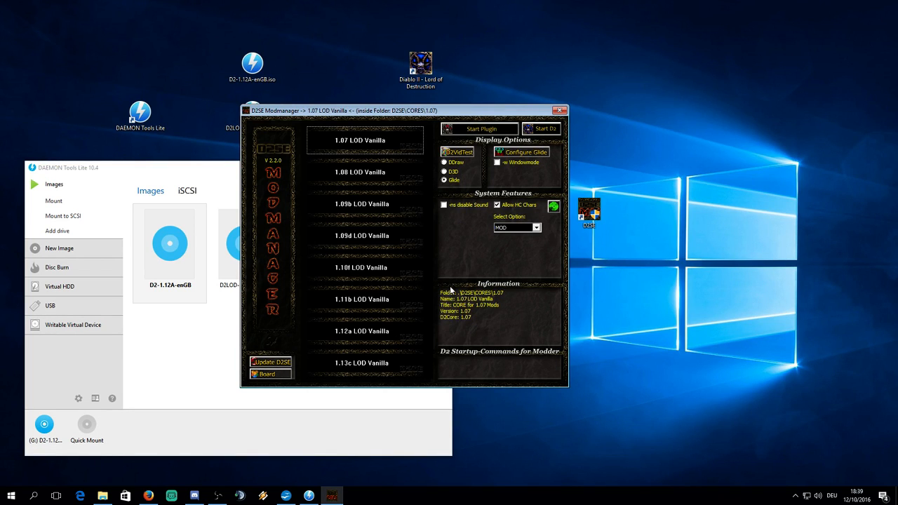
left_click(361, 363)
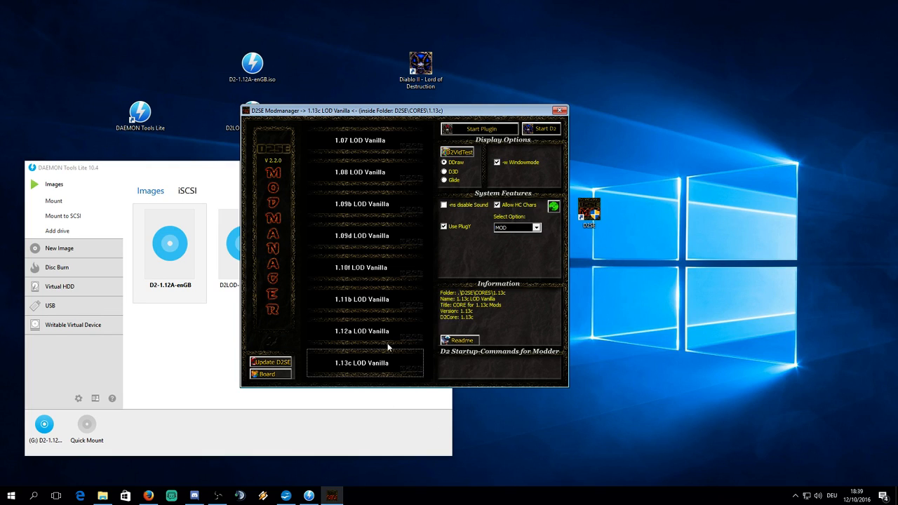
mouse_move(358, 379)
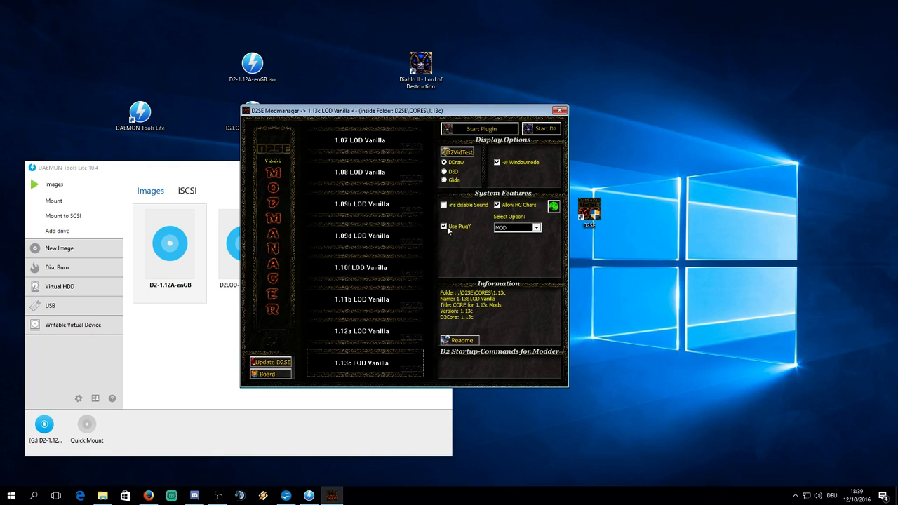
mouse_move(475, 228)
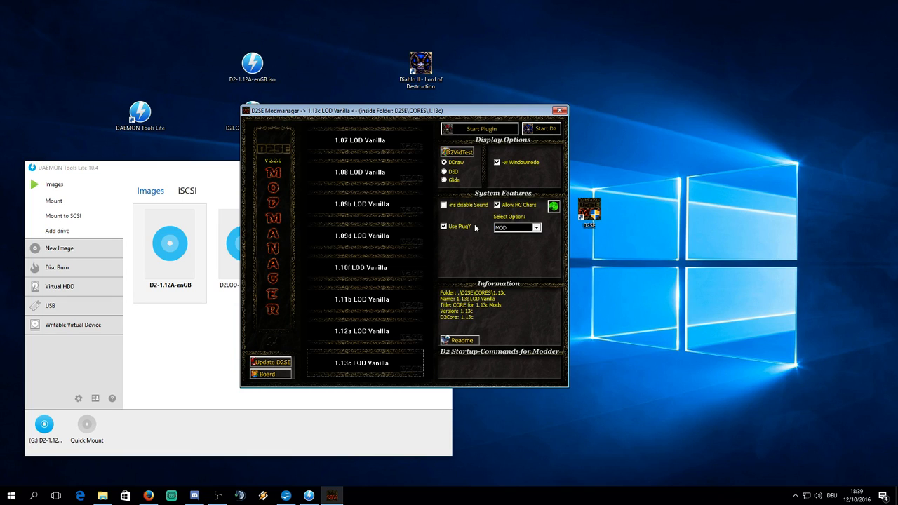
Keep the DDraw display mode with Windowmode enabled
left_click(445, 180)
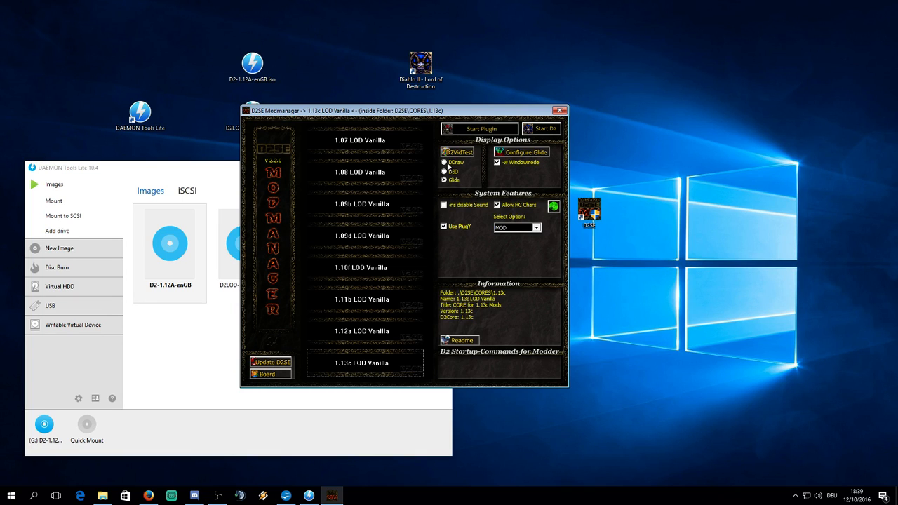
left_click(444, 163)
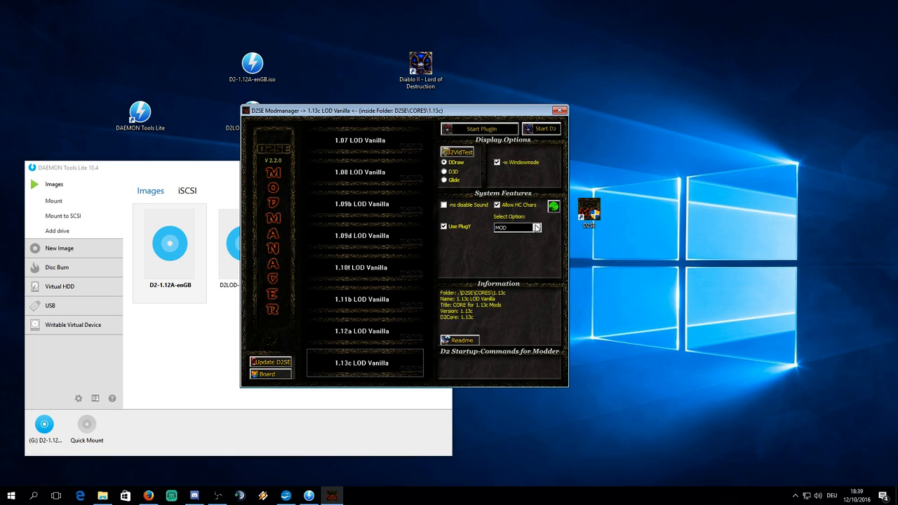
mouse_move(607, 205)
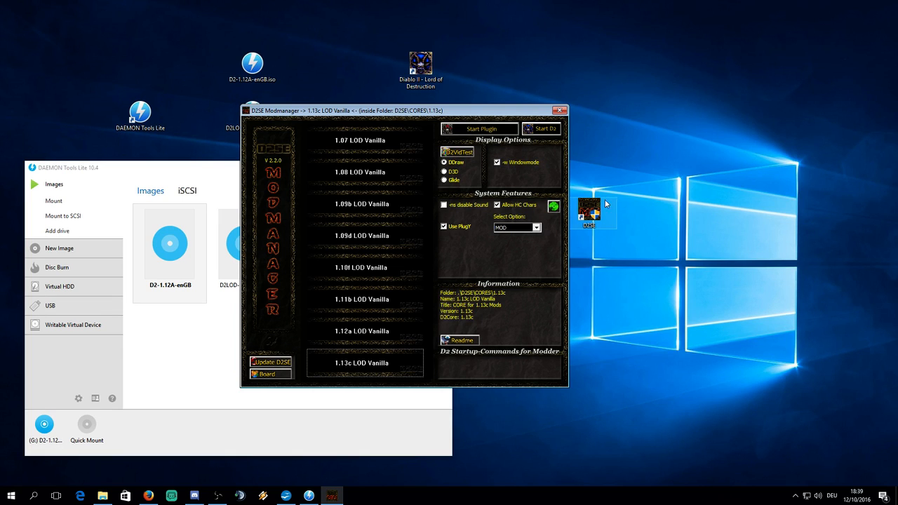
left_click(497, 162)
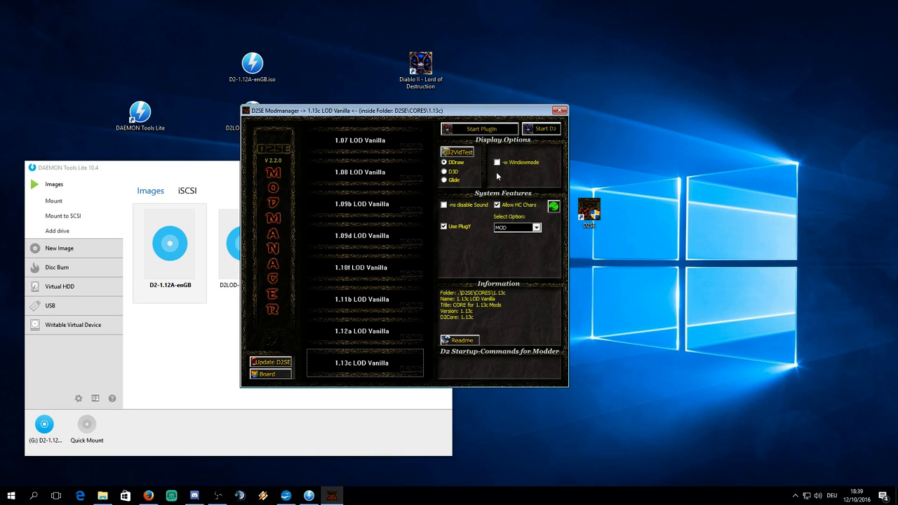
left_click(498, 162)
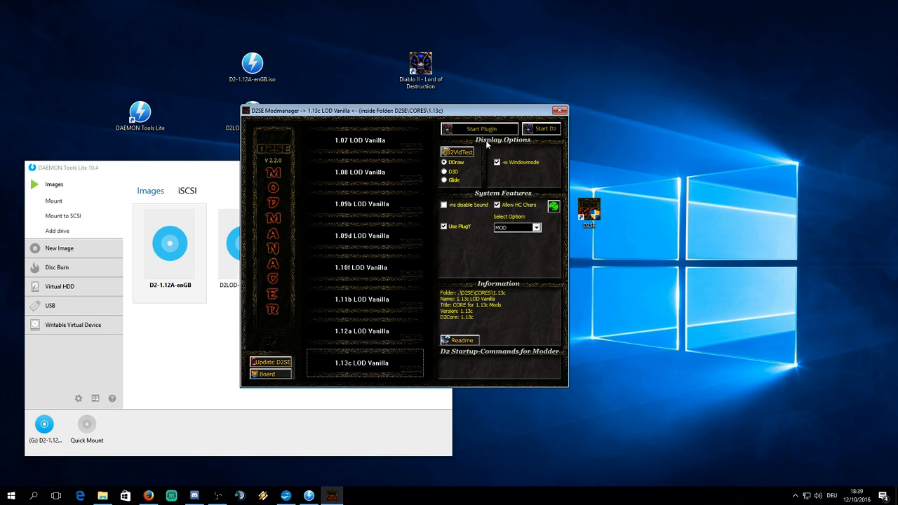